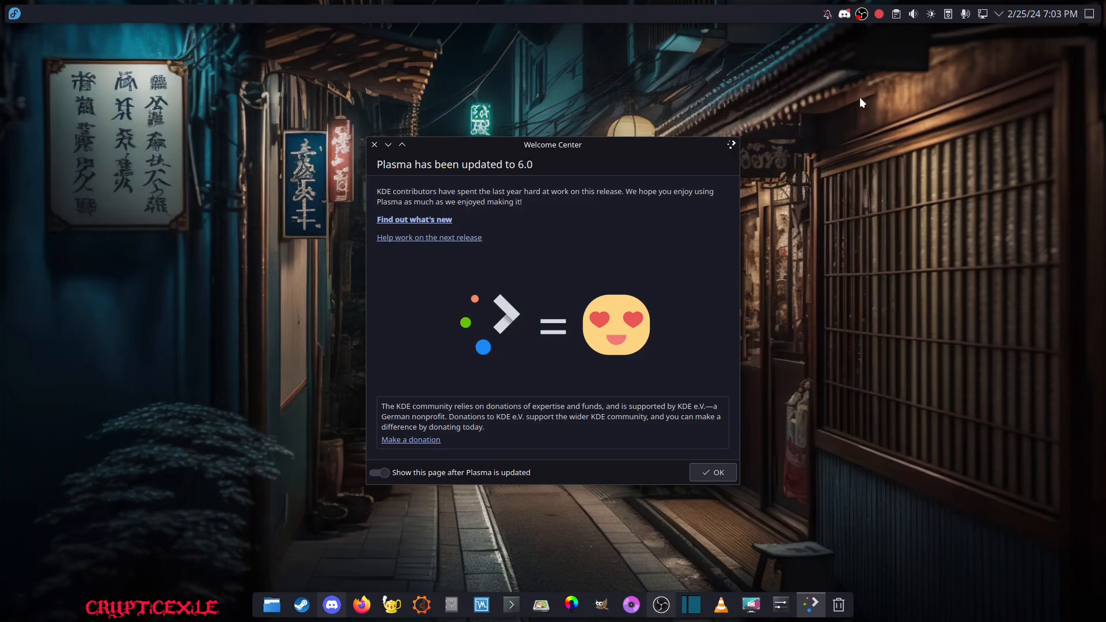
mouse_move(895, 64)
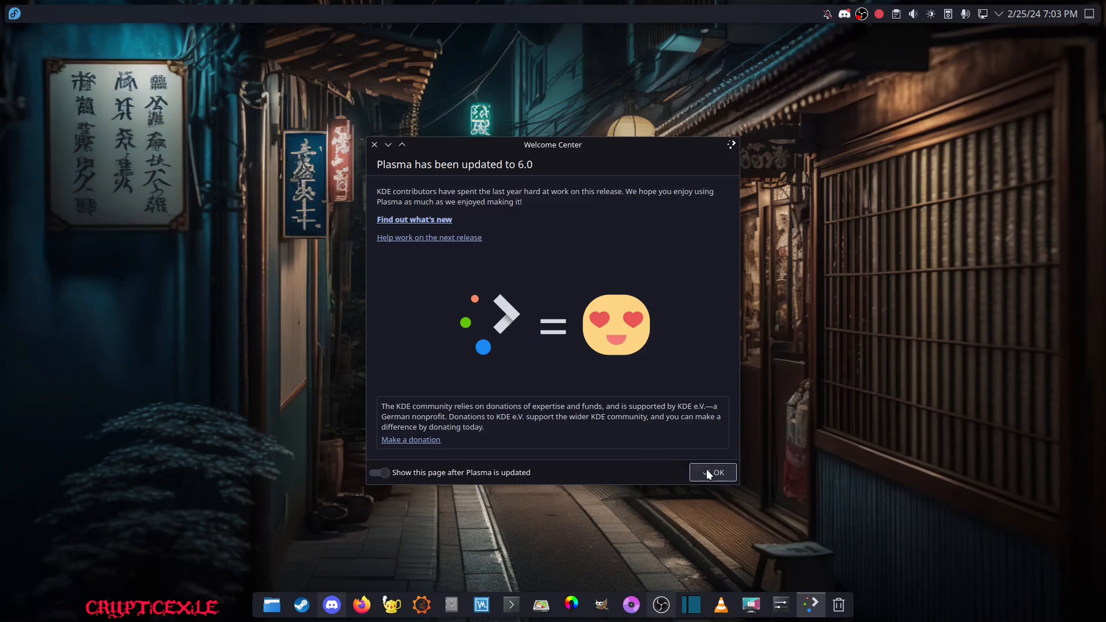
- Dismiss the Plasma 6.0 update notice in the Welcome Center with OK
click(712, 471)
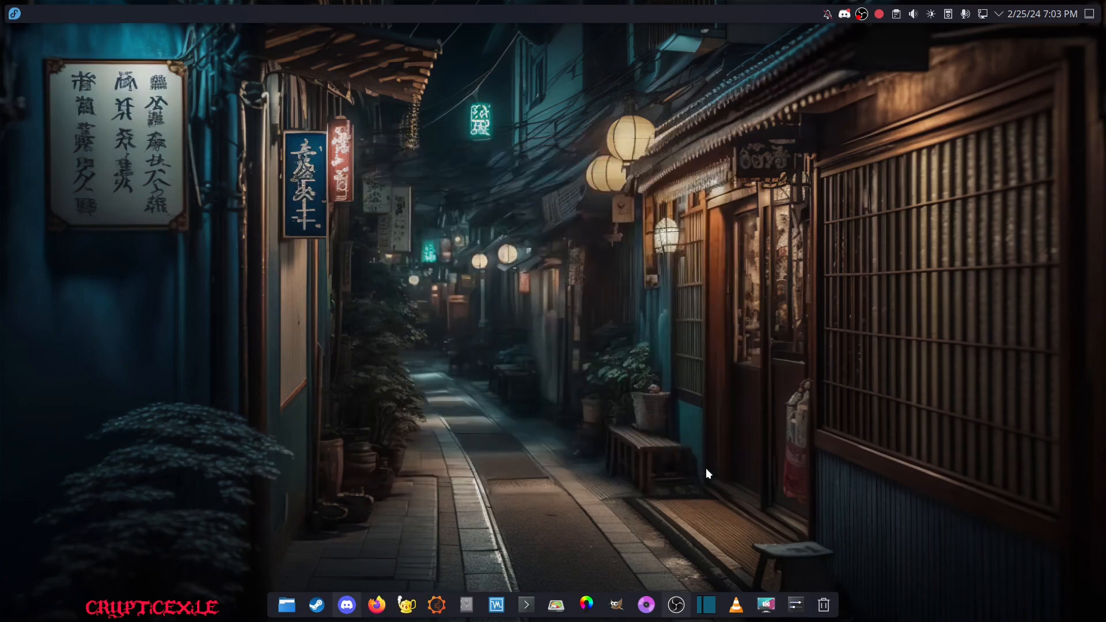
mouse_move(1037, 609)
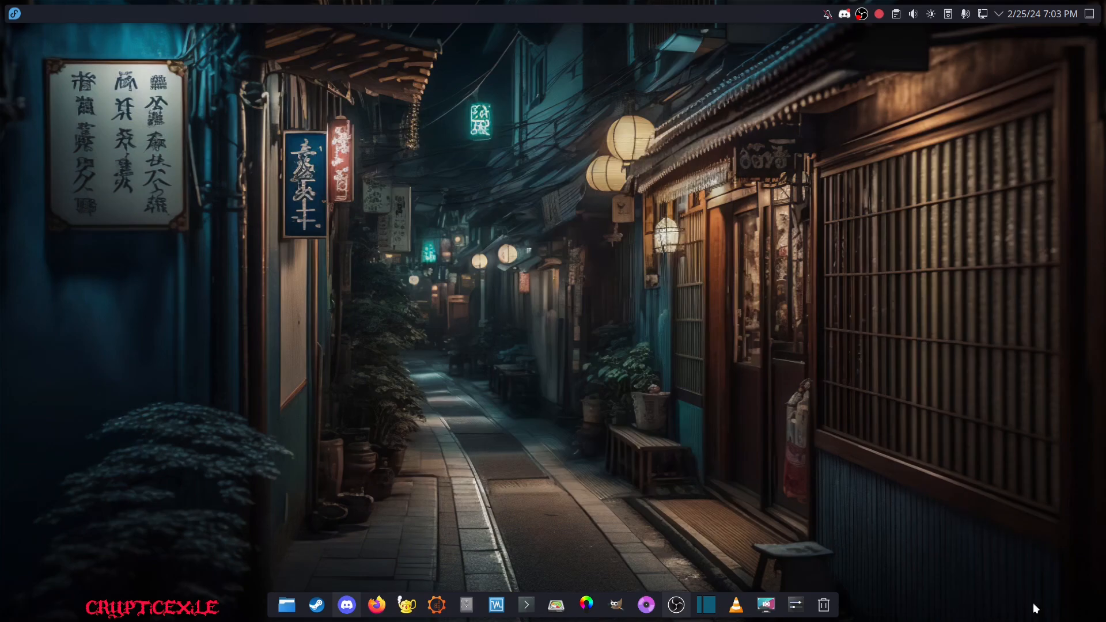
mouse_move(997, 577)
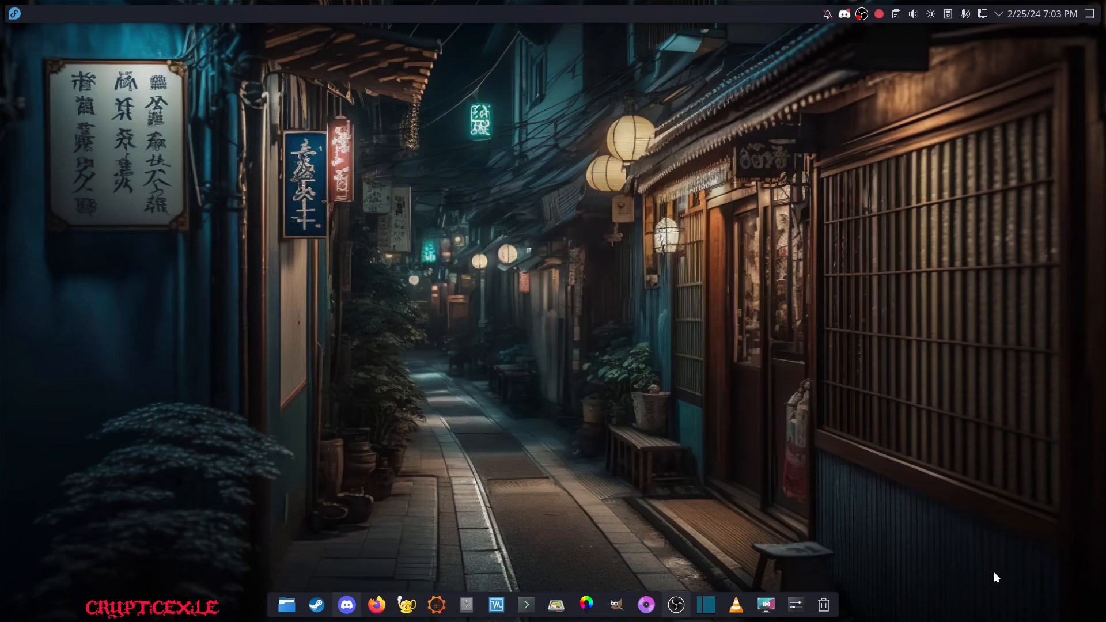
mouse_move(968, 564)
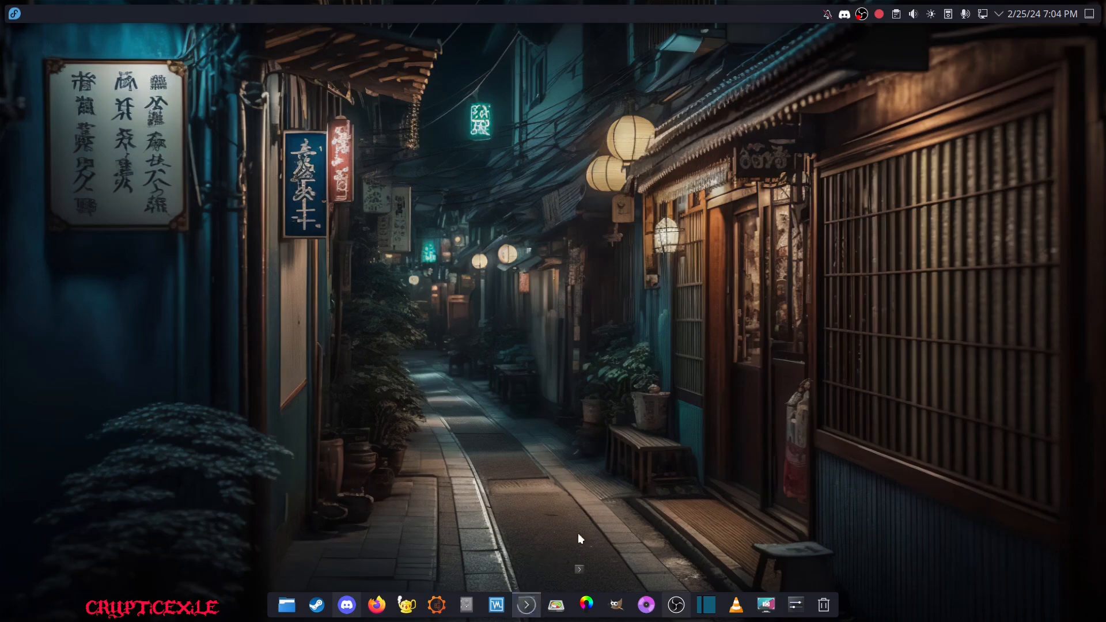
- Launch Konsole from the dock and run inxi -S to report system details
click(525, 604)
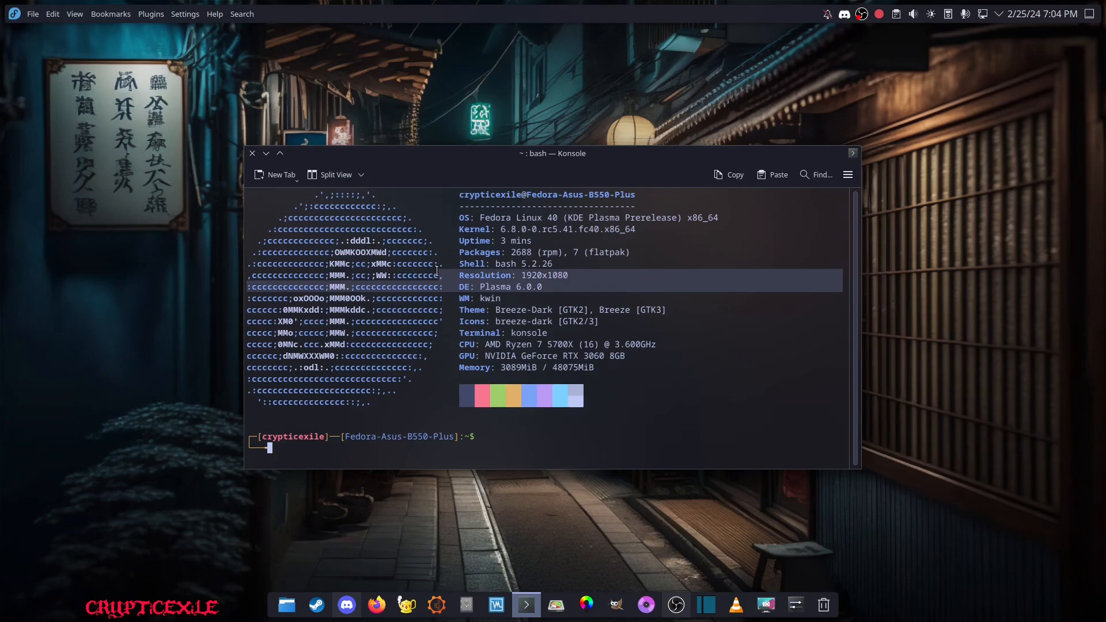
mouse_move(594, 43)
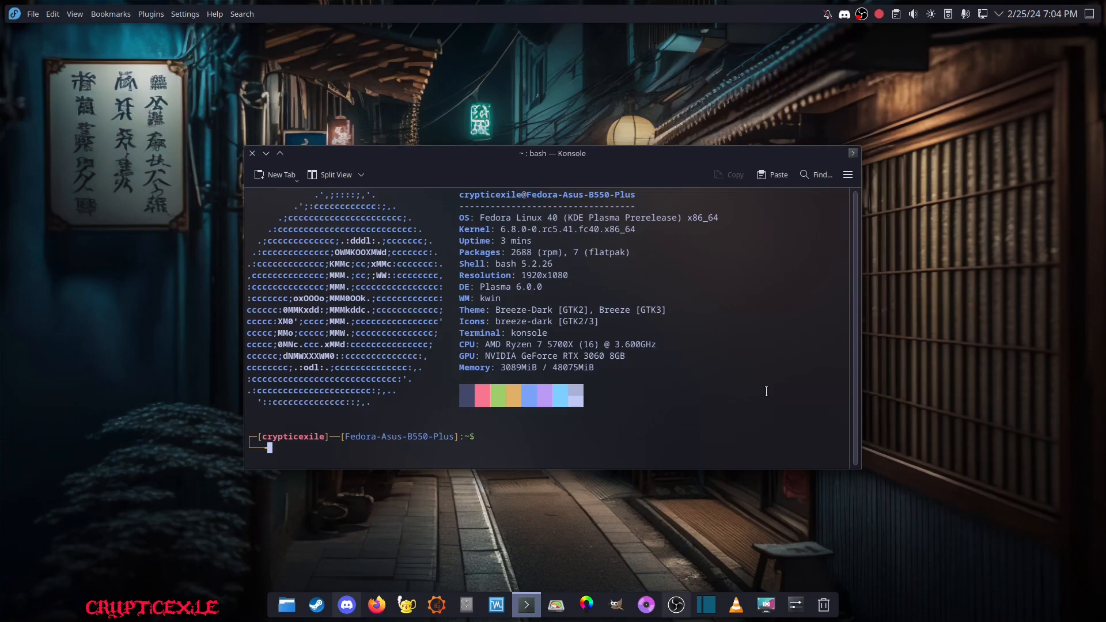
text(inxi -S -G)
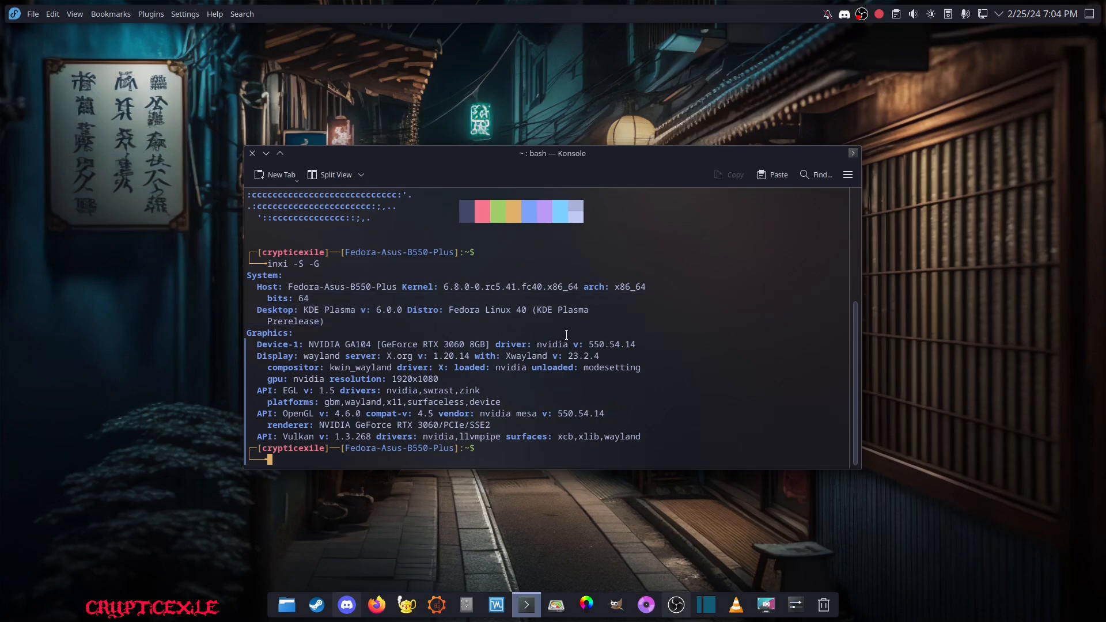
mouse_move(987, 436)
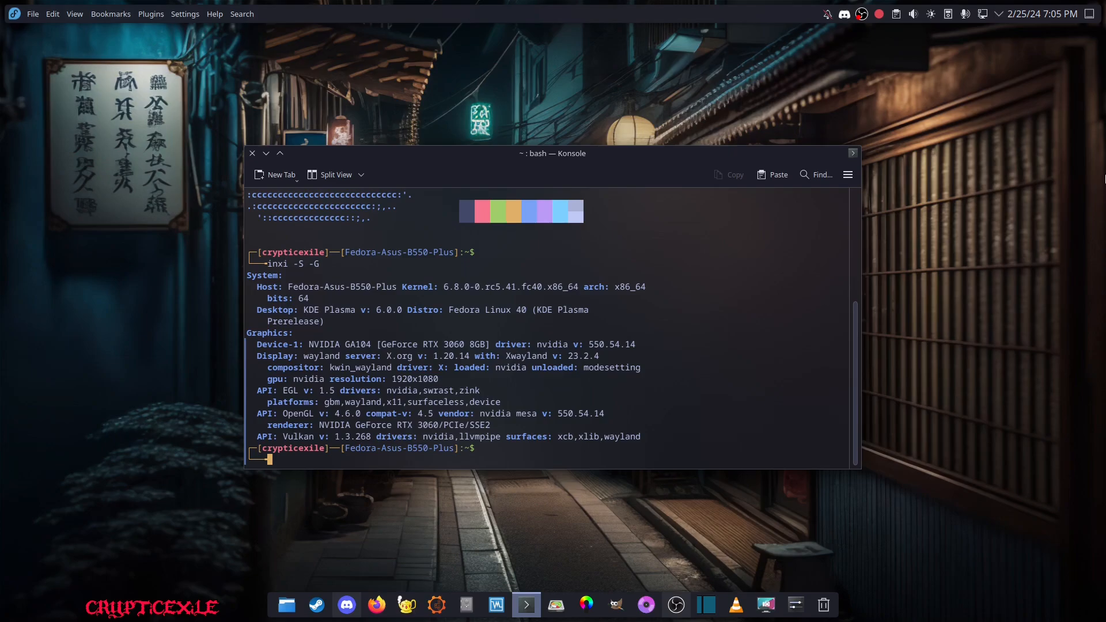
mouse_move(795, 605)
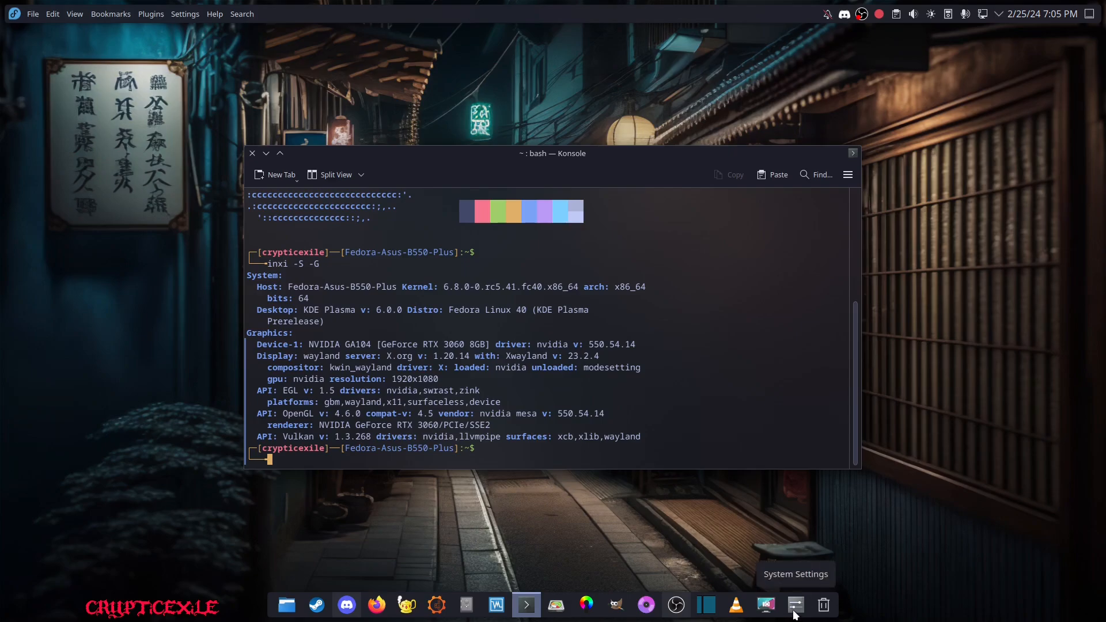
- Open System Settings and show About this System under System
click(796, 605)
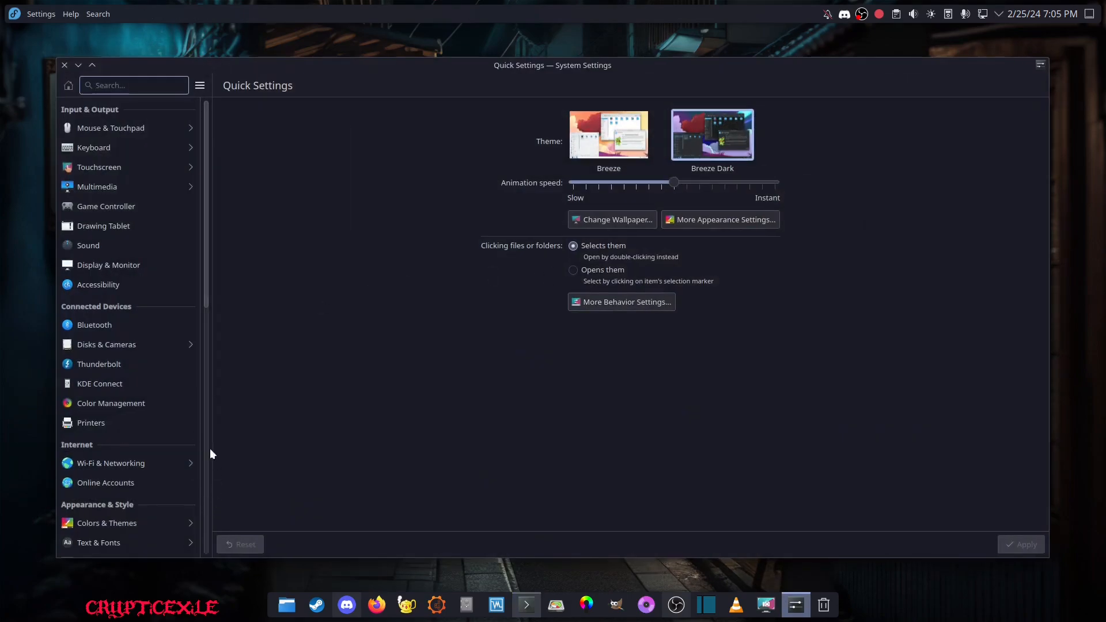
scroll(down, 3)
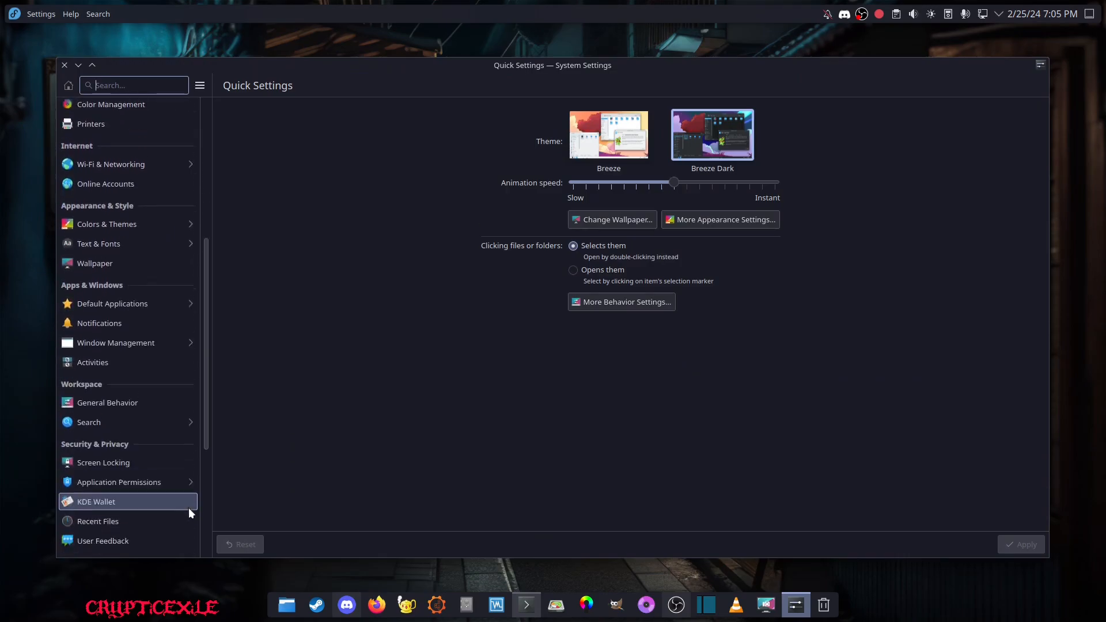
scroll(down, 3)
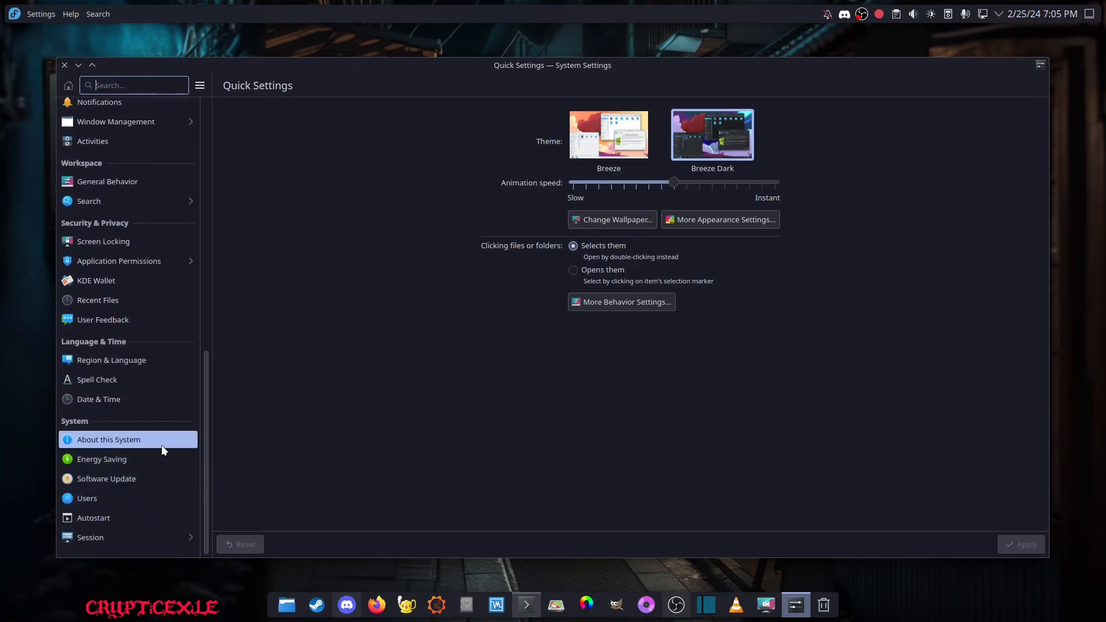
click(108, 439)
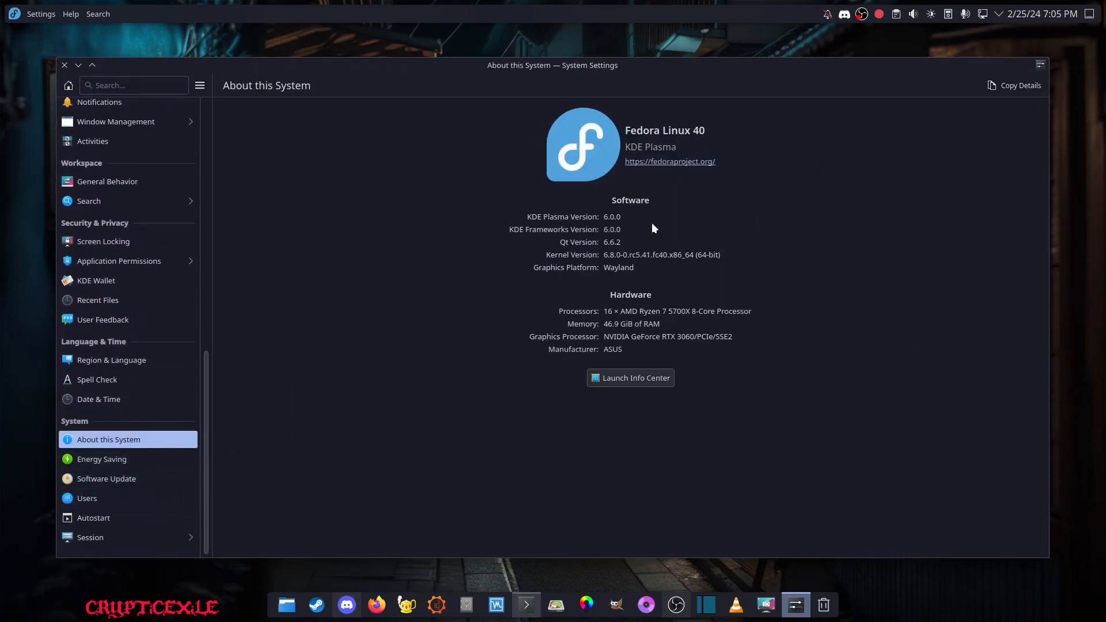
mouse_move(636, 224)
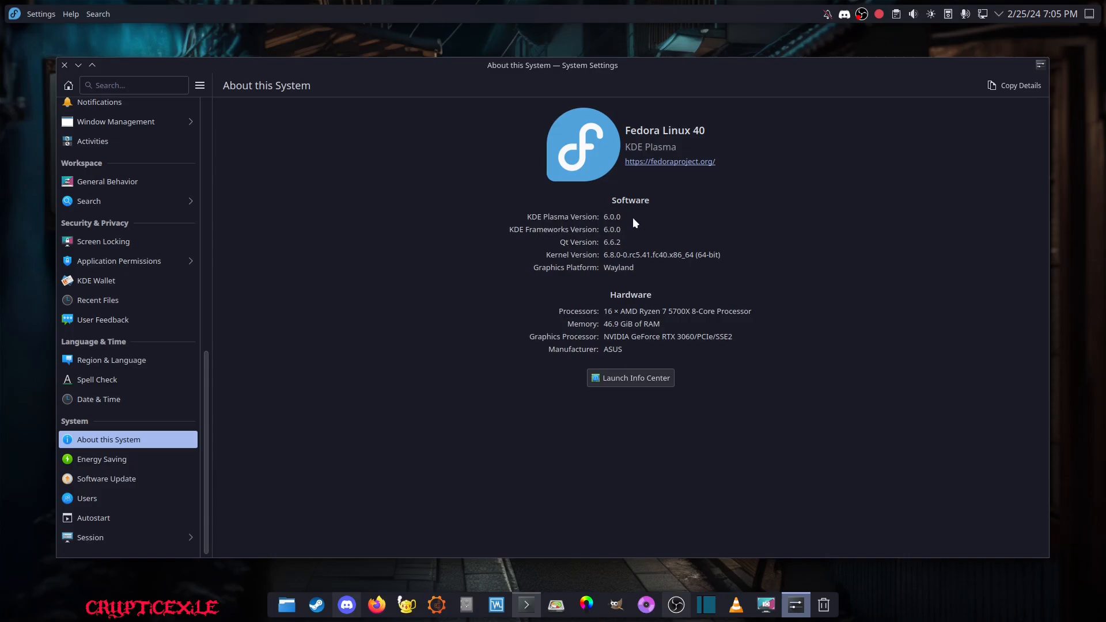
mouse_move(603, 279)
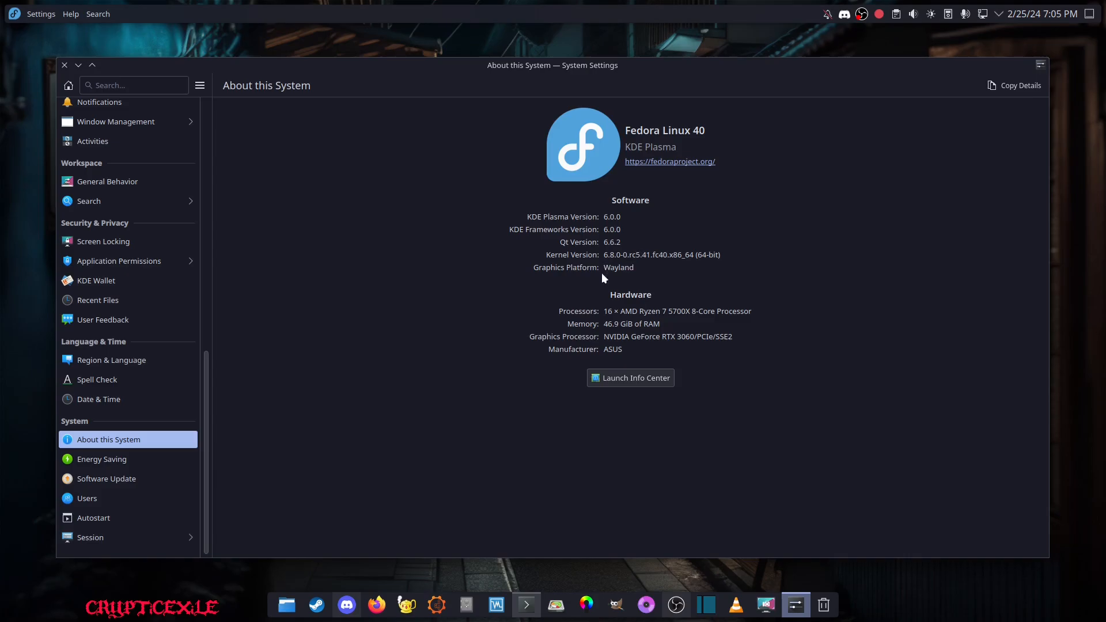
mouse_move(628, 247)
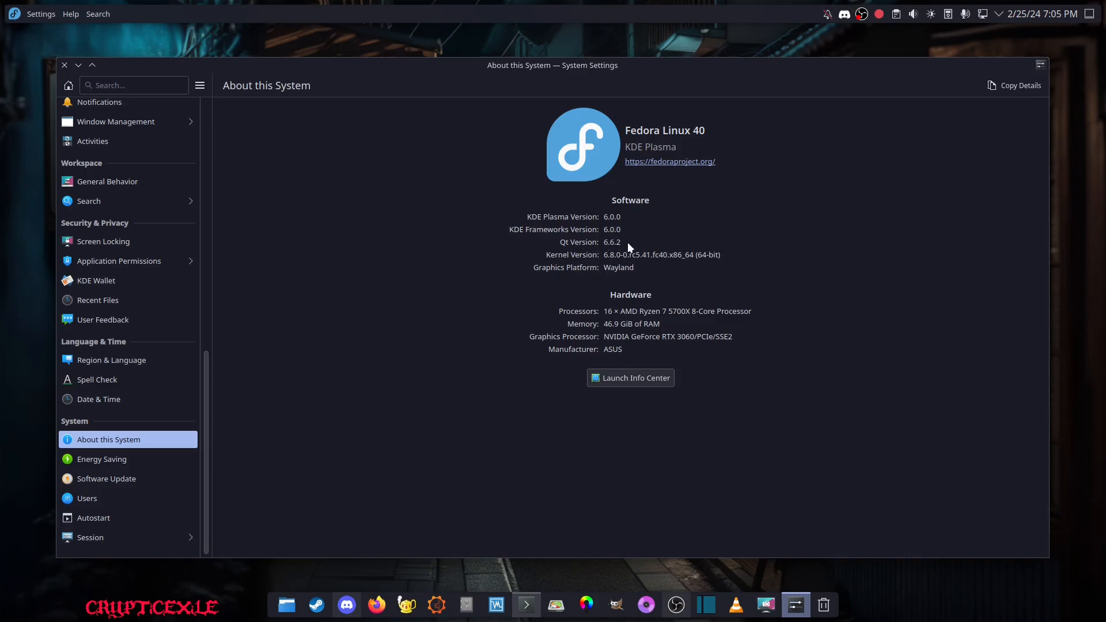
mouse_move(930, 424)
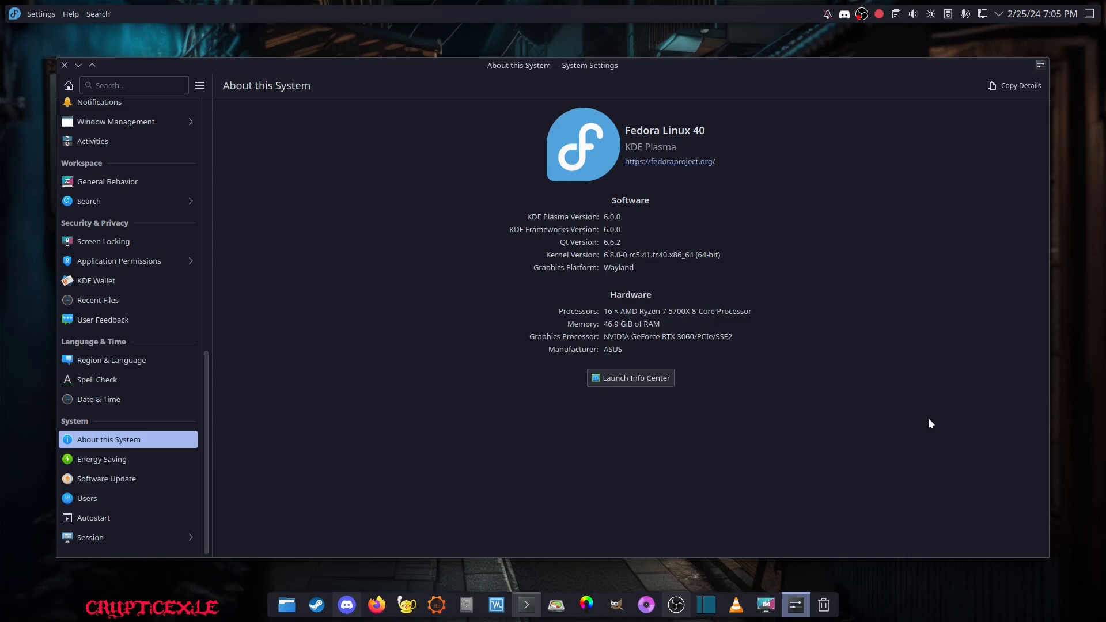
mouse_move(833, 272)
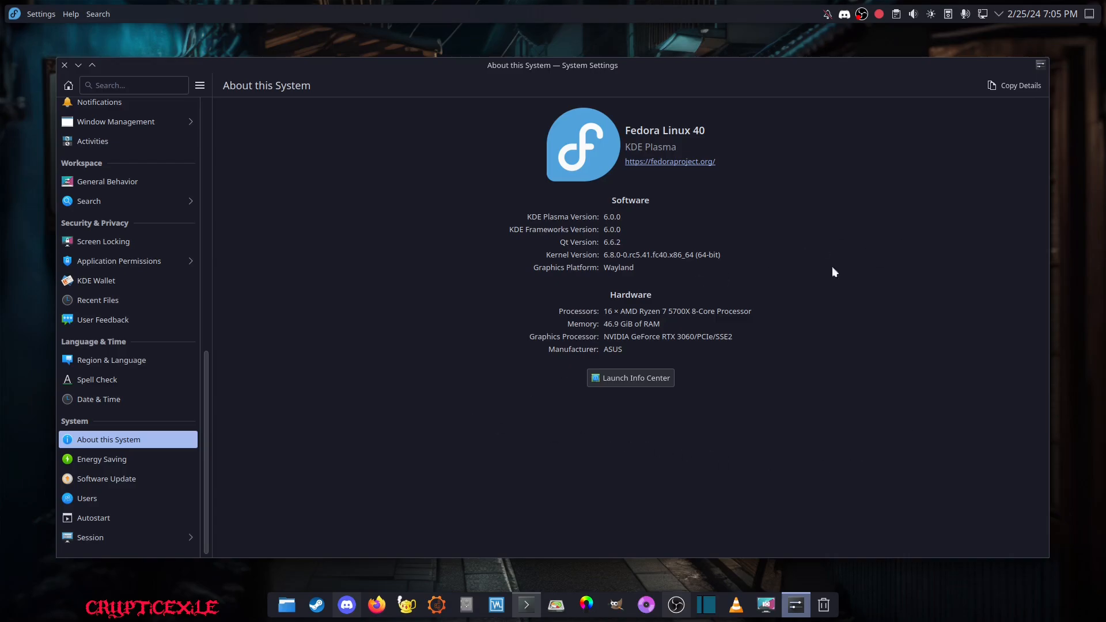
mouse_move(818, 326)
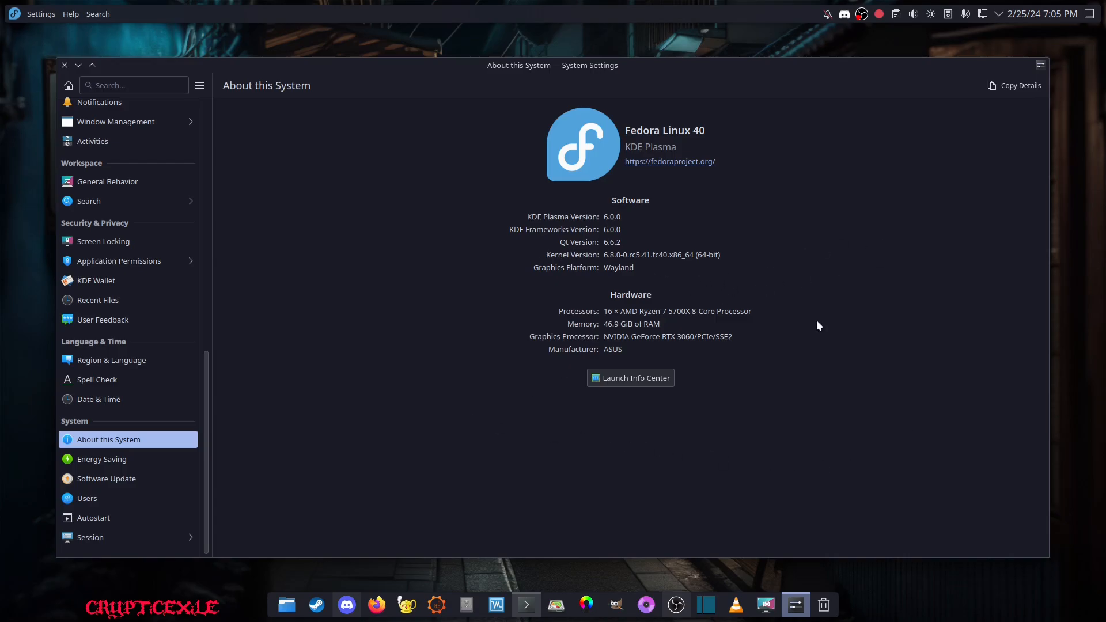
mouse_move(300, 273)
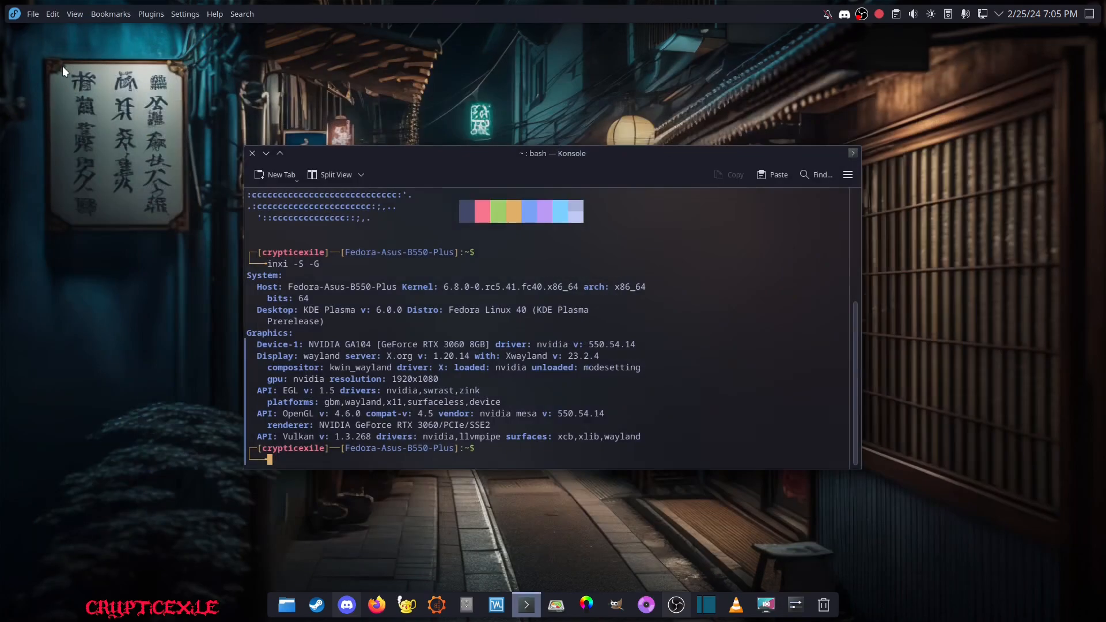
mouse_move(690, 343)
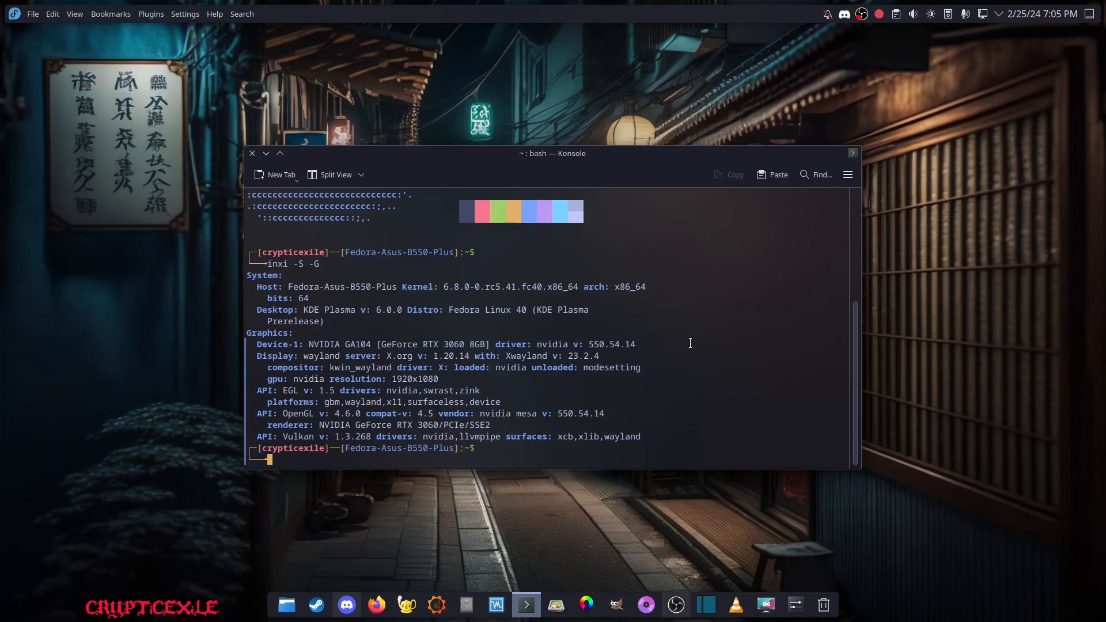
mouse_move(912, 225)
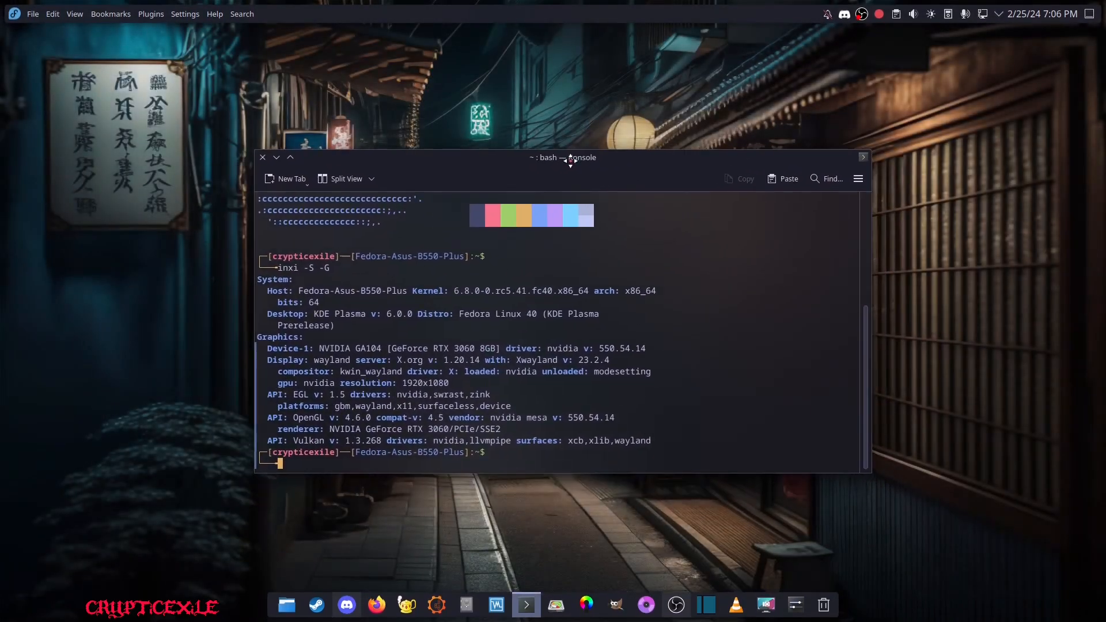
mouse_move(928, 228)
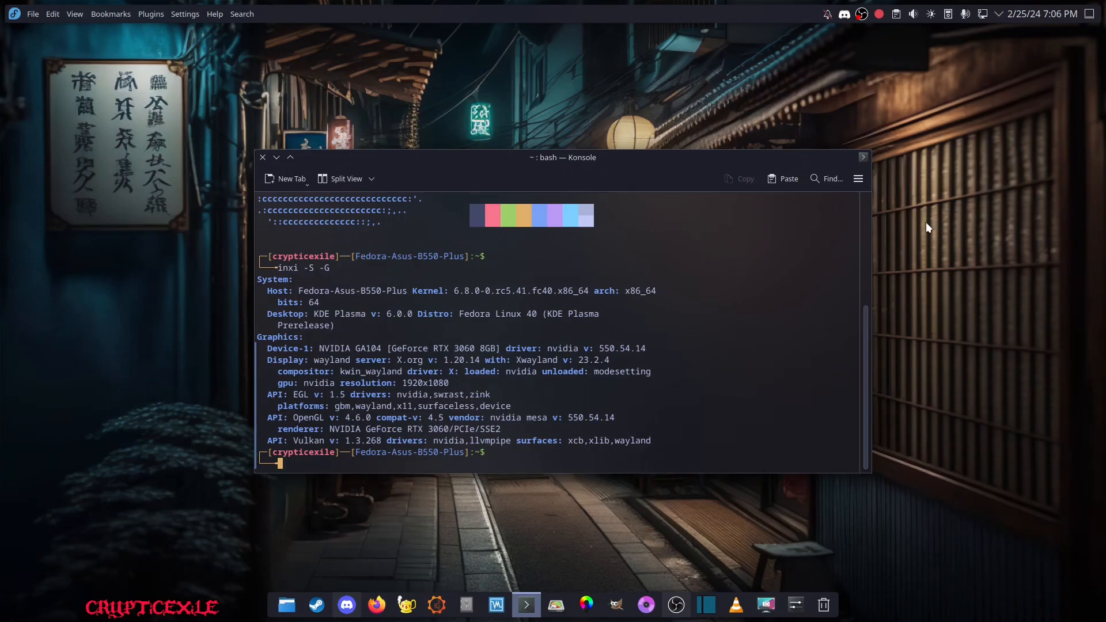
mouse_move(924, 229)
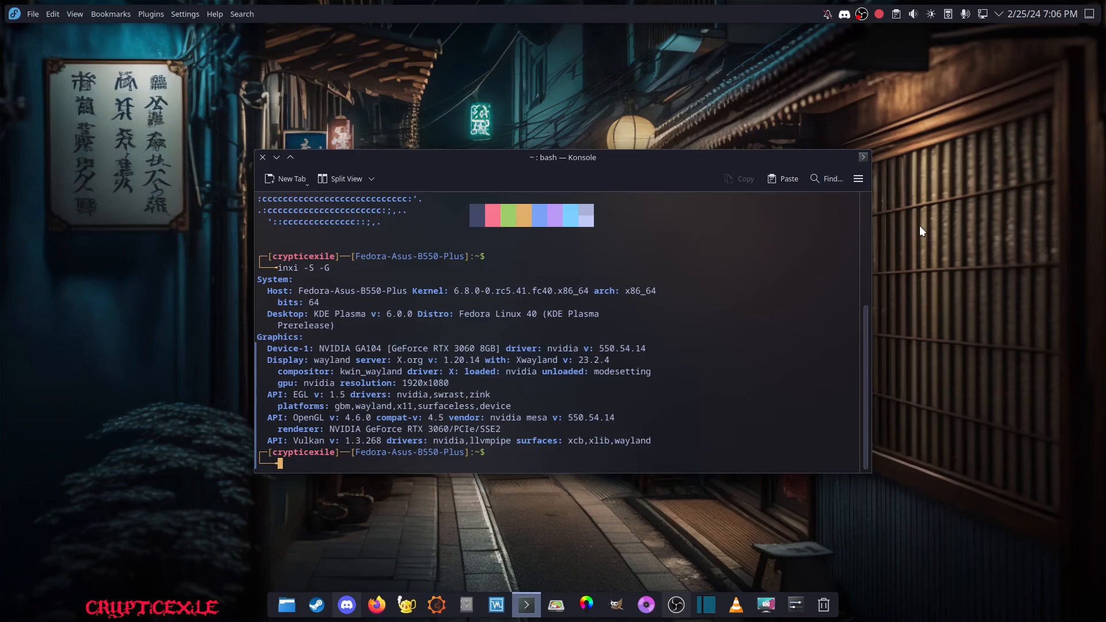
mouse_move(914, 238)
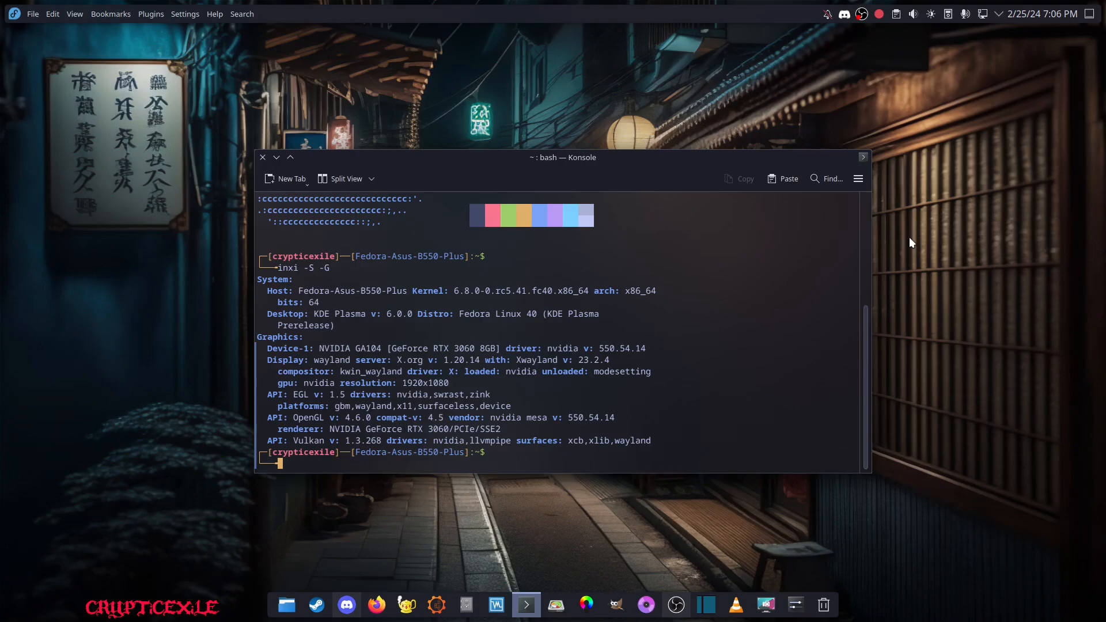
mouse_move(906, 252)
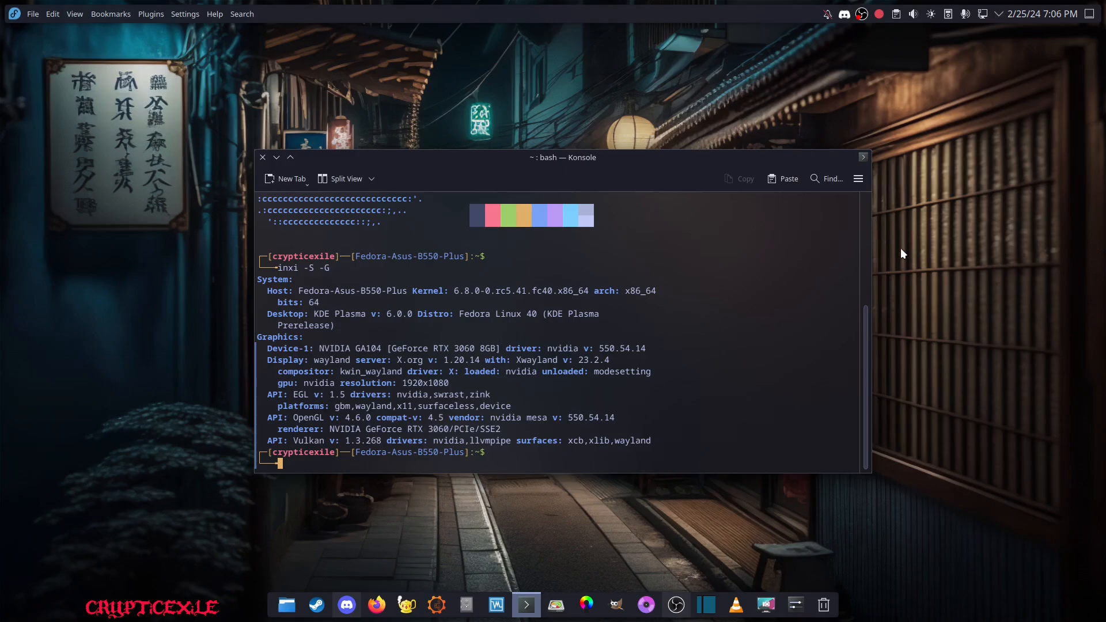
mouse_move(901, 255)
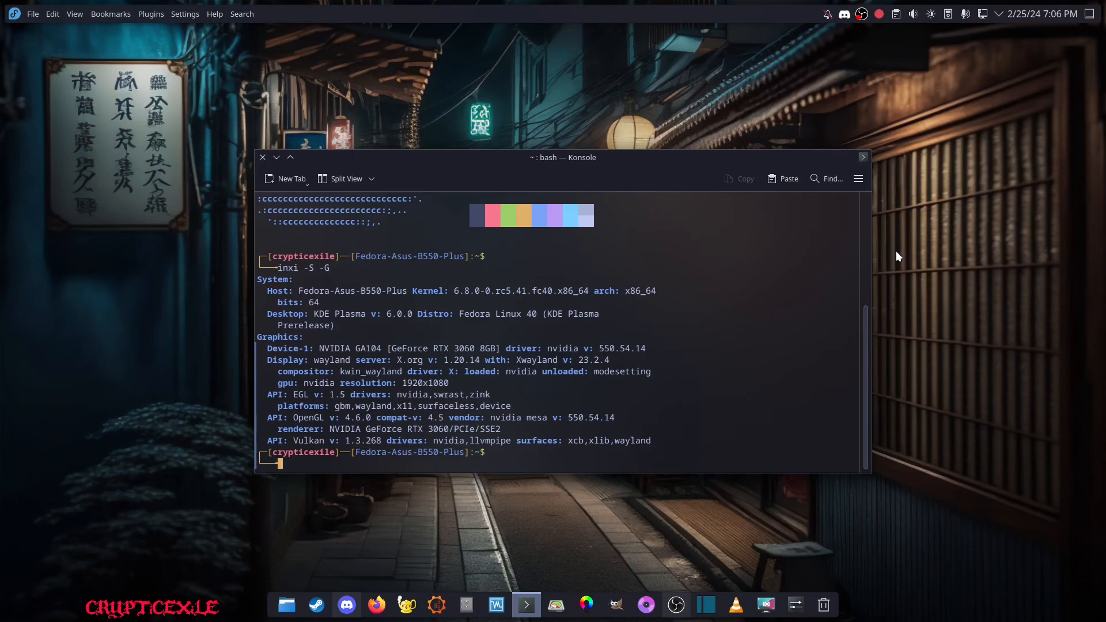
mouse_move(1008, 6)
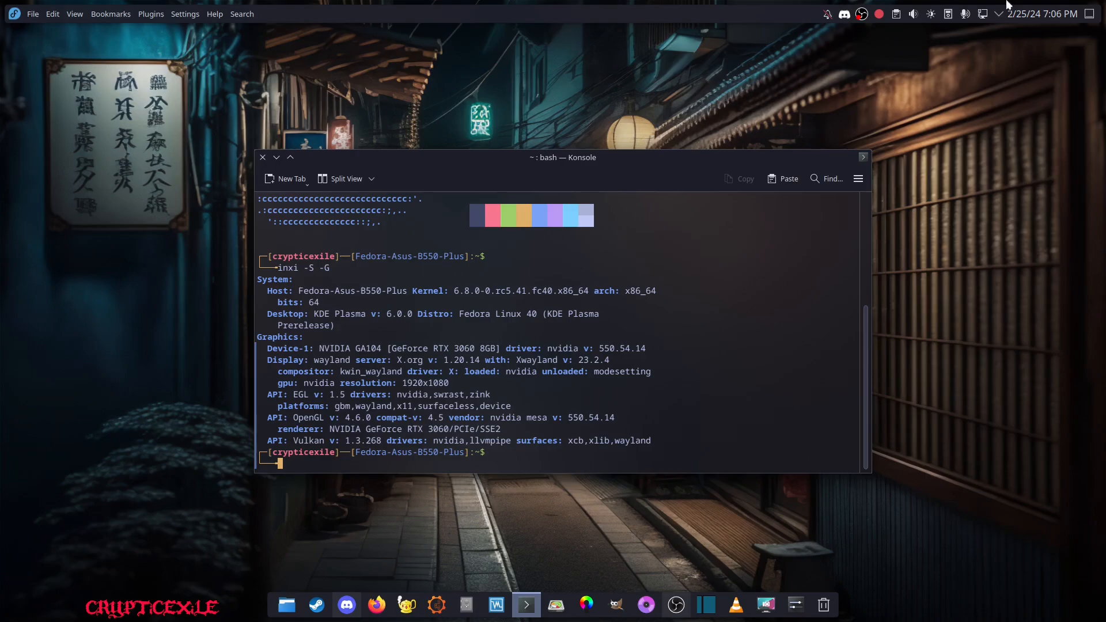
mouse_move(1032, 143)
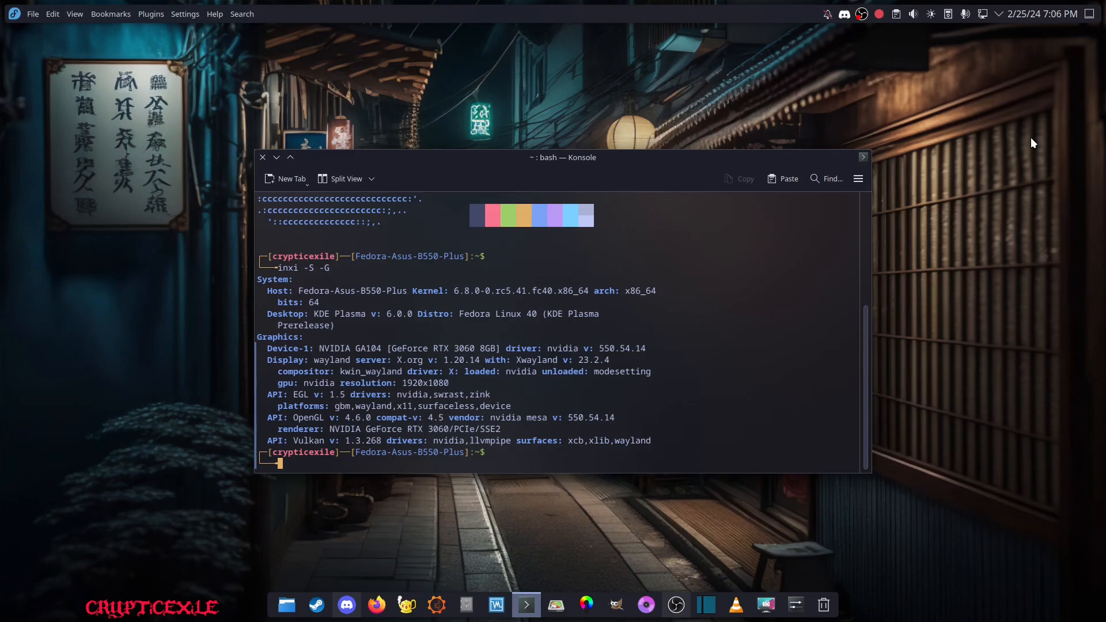
mouse_move(474, 297)
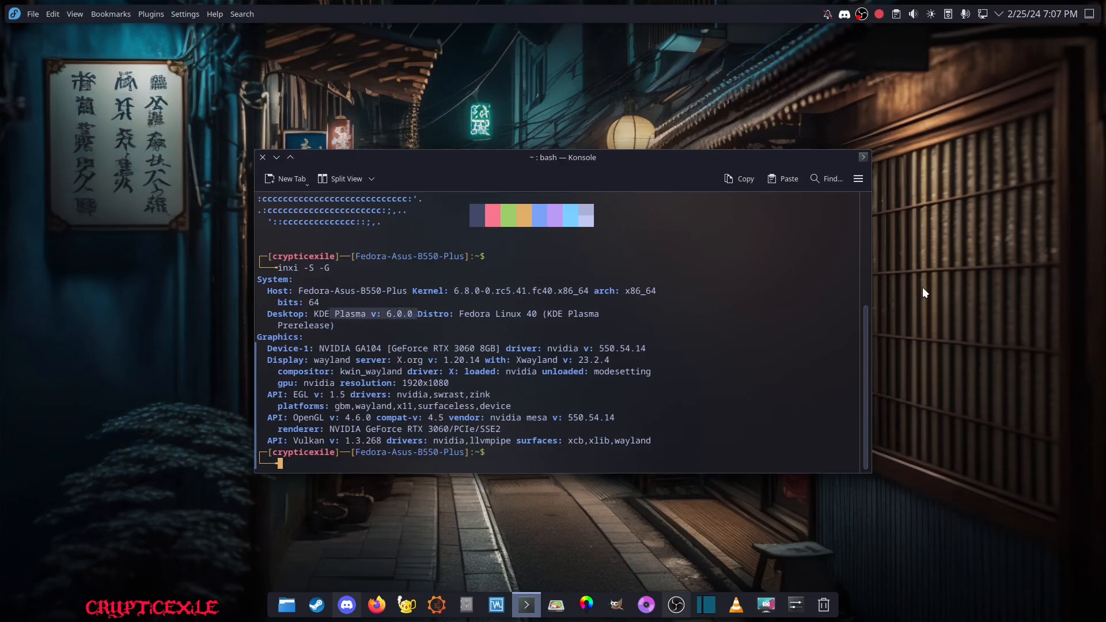
mouse_move(871, 260)
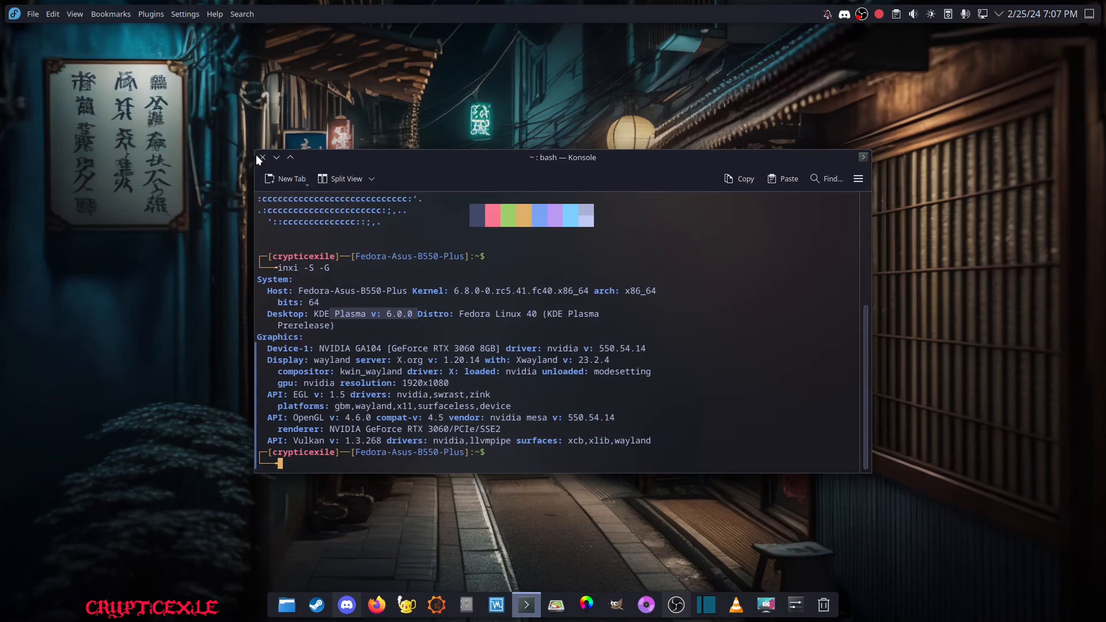
- Close the Konsole window showing the inxi report
click(261, 157)
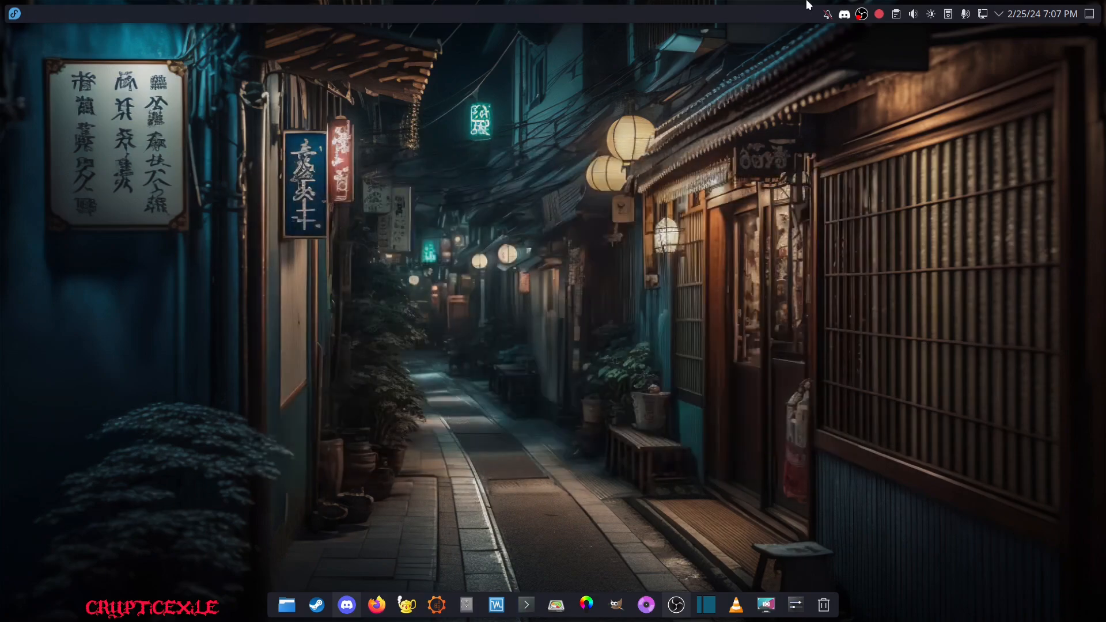